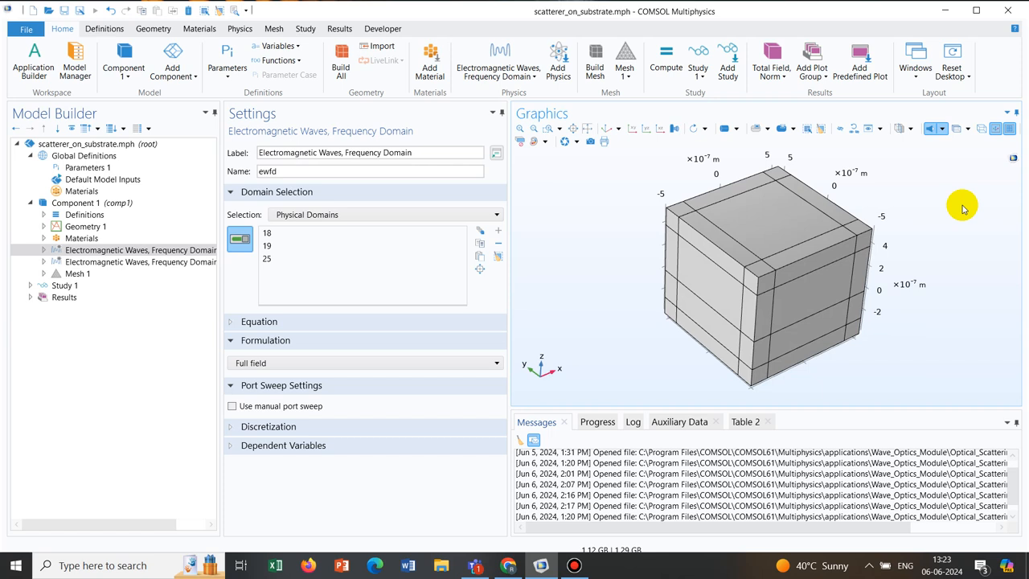
Render the geometry as a wireframe and orbit the view to reveal the rounded scatterer
drag(962, 209, 871, 225)
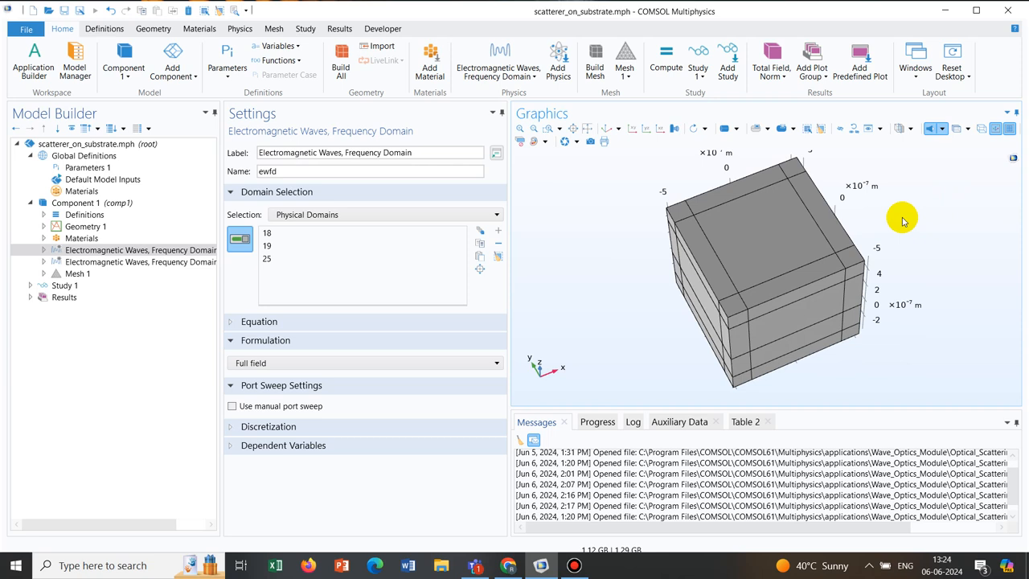
mouse_move(561, 220)
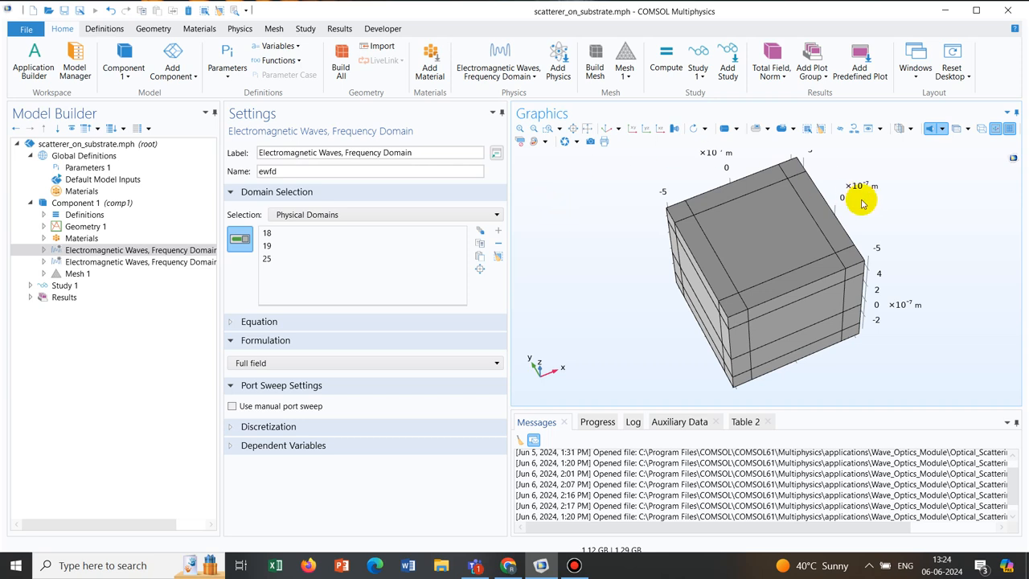
mouse_move(928, 224)
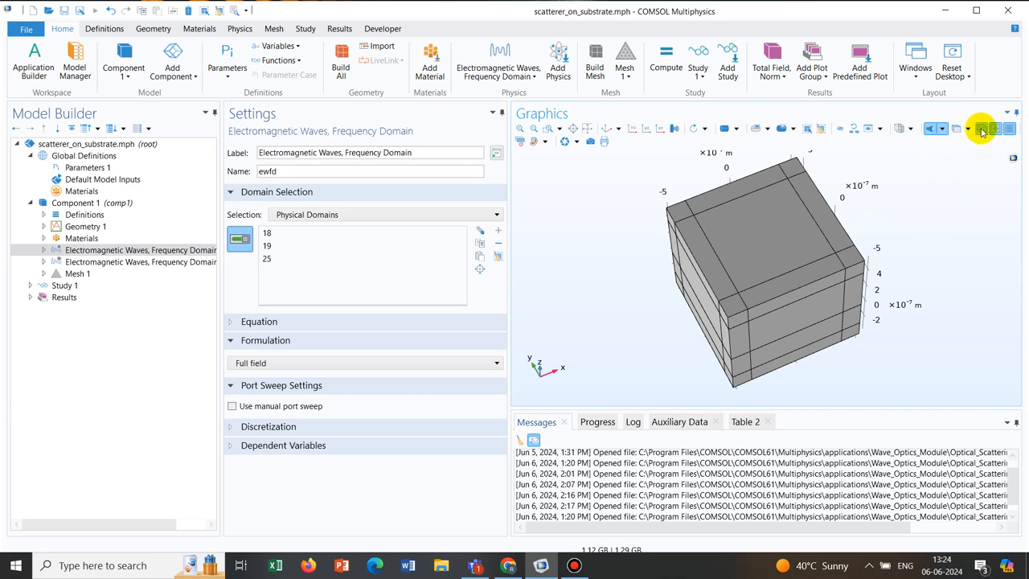
mouse_move(980, 129)
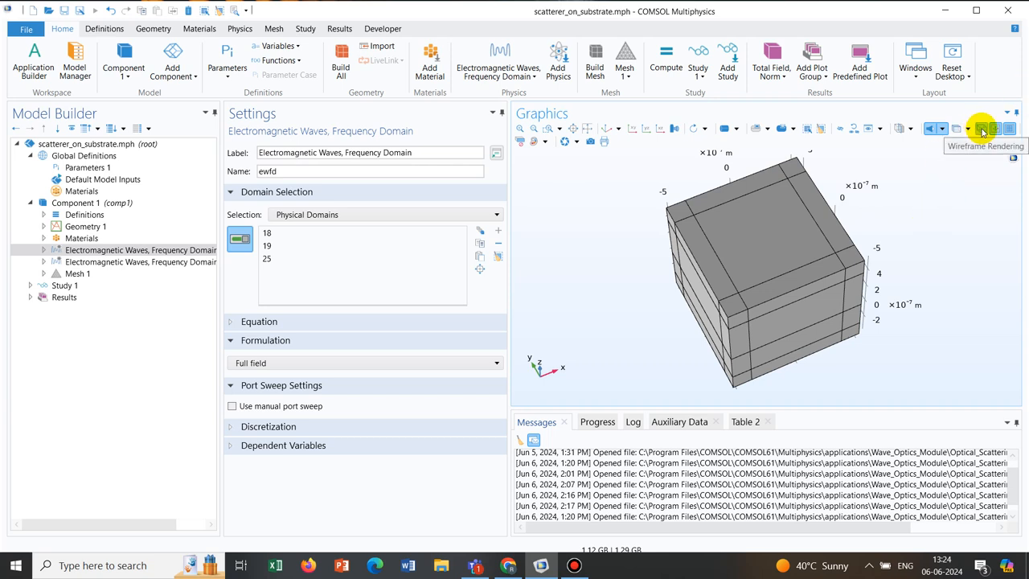
click(980, 128)
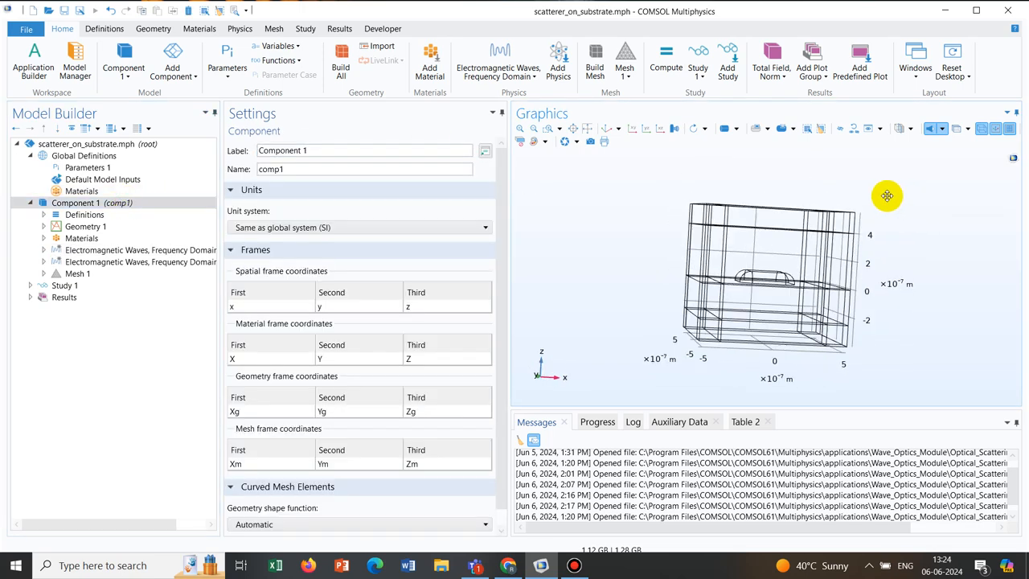
drag(886, 196, 899, 231)
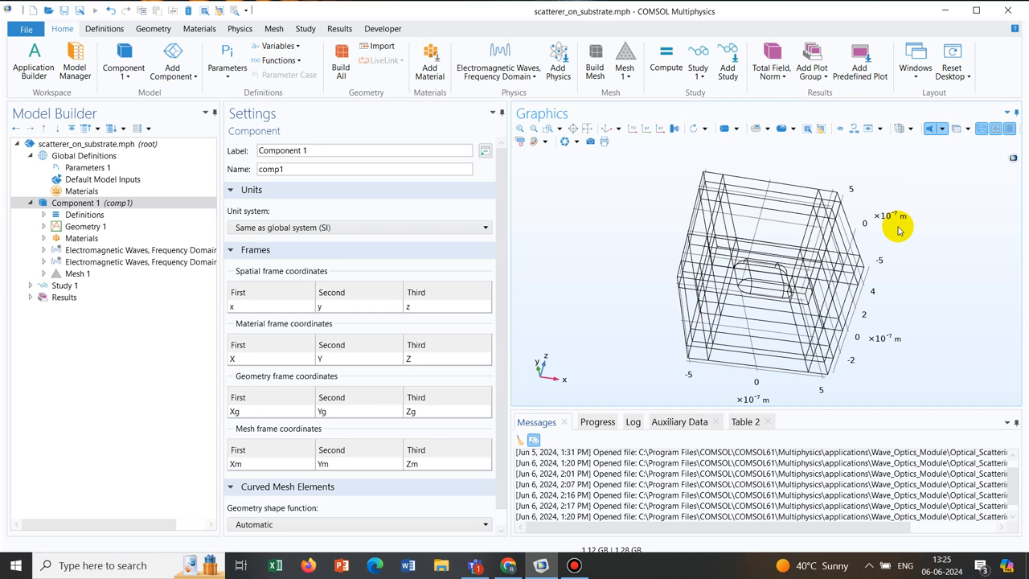
mouse_move(914, 292)
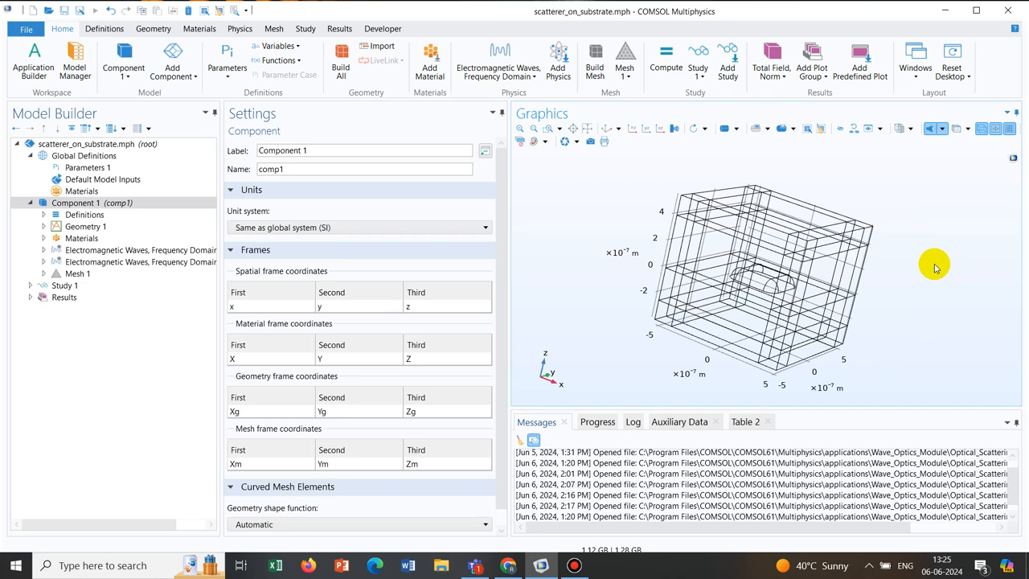
mouse_move(950, 172)
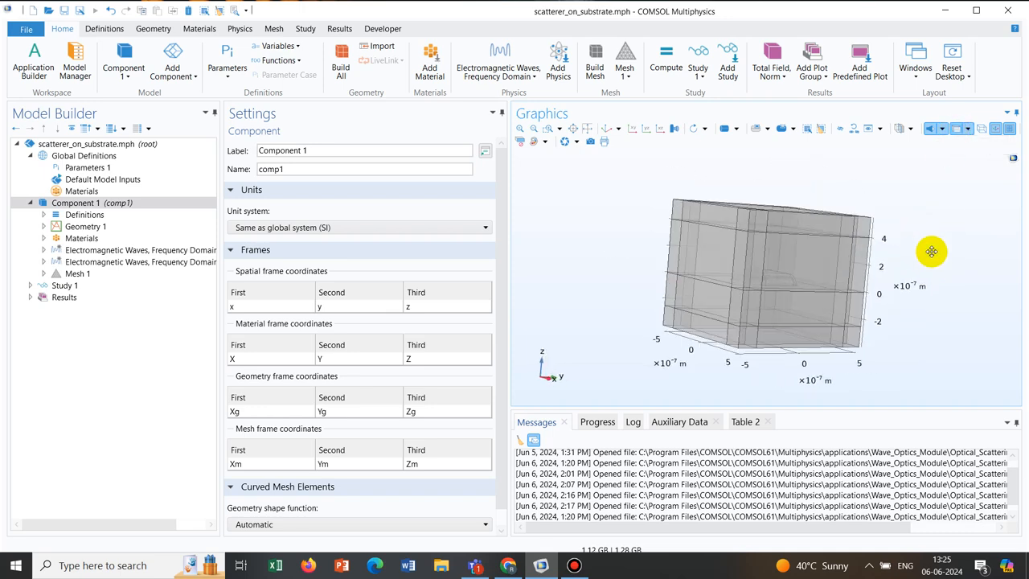
Orbit the semi-transparent model around the scatterer and back toward the front view
drag(931, 251, 957, 258)
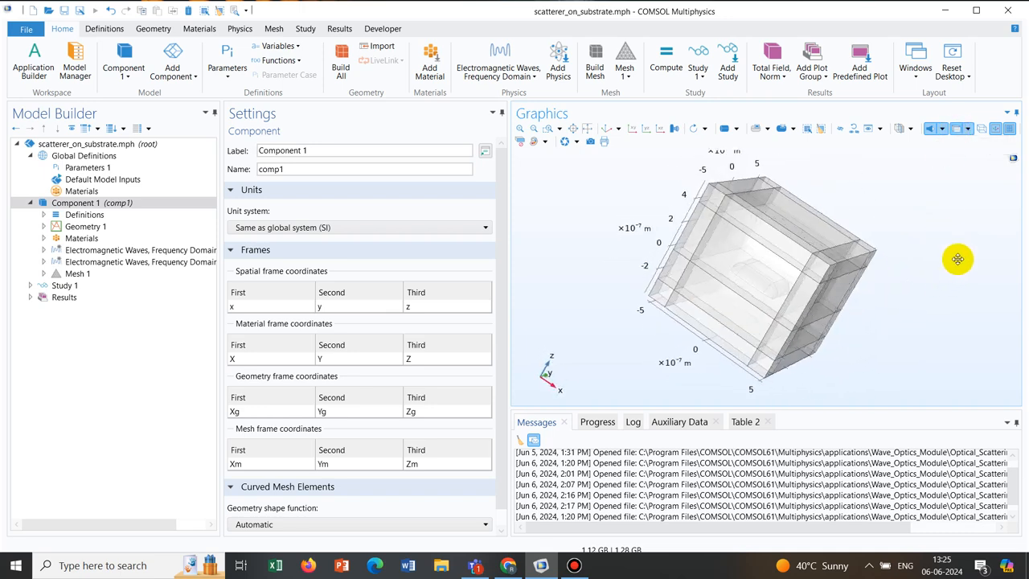
drag(958, 259, 907, 263)
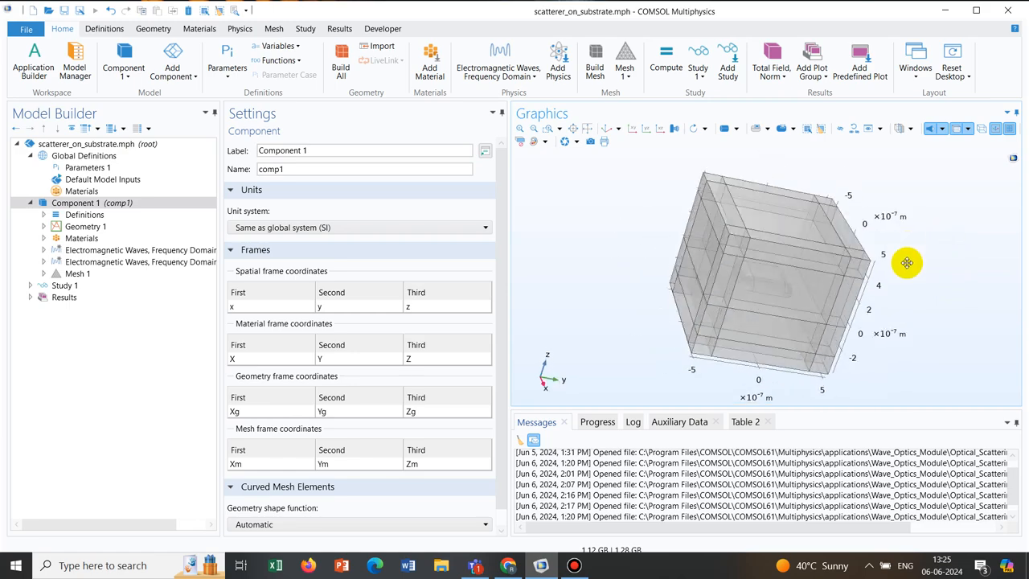
drag(906, 263, 912, 284)
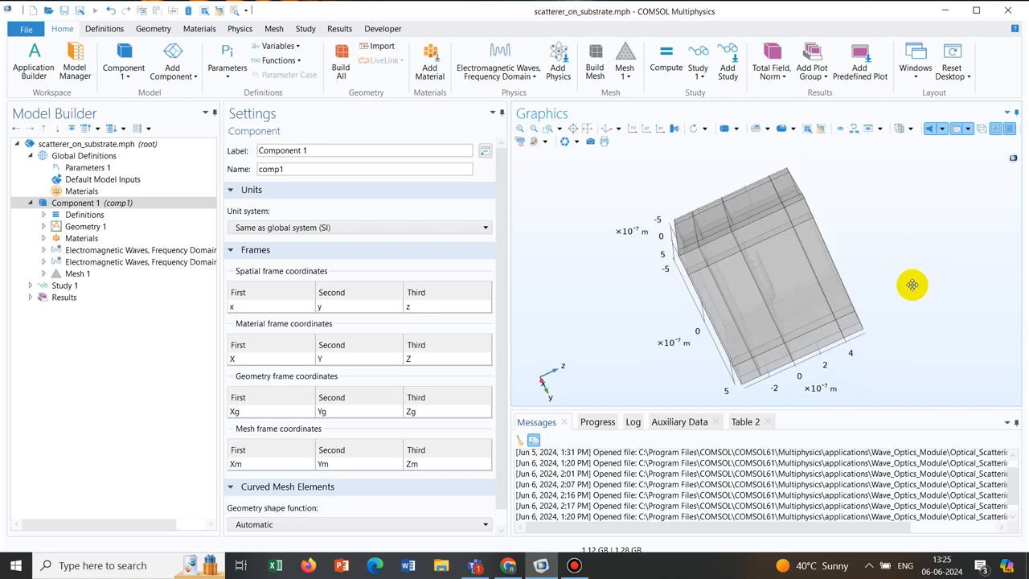
drag(912, 284, 879, 254)
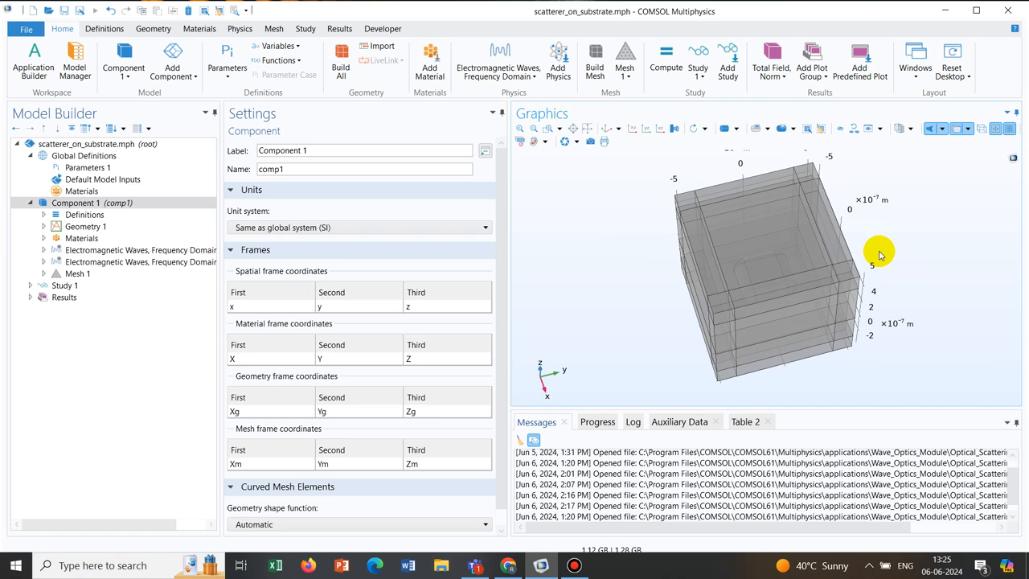
mouse_move(924, 241)
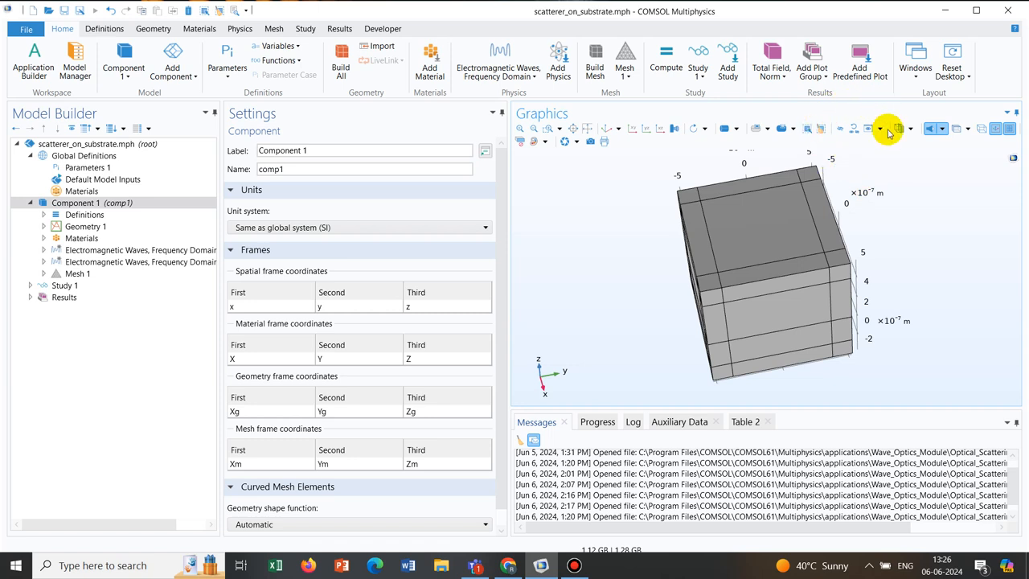
mouse_move(837, 119)
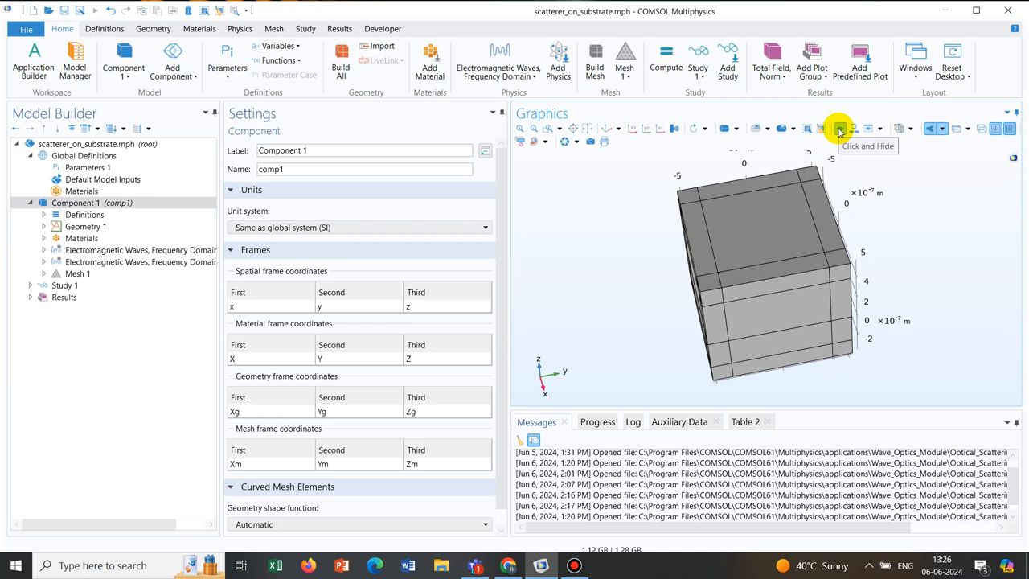
mouse_move(857, 128)
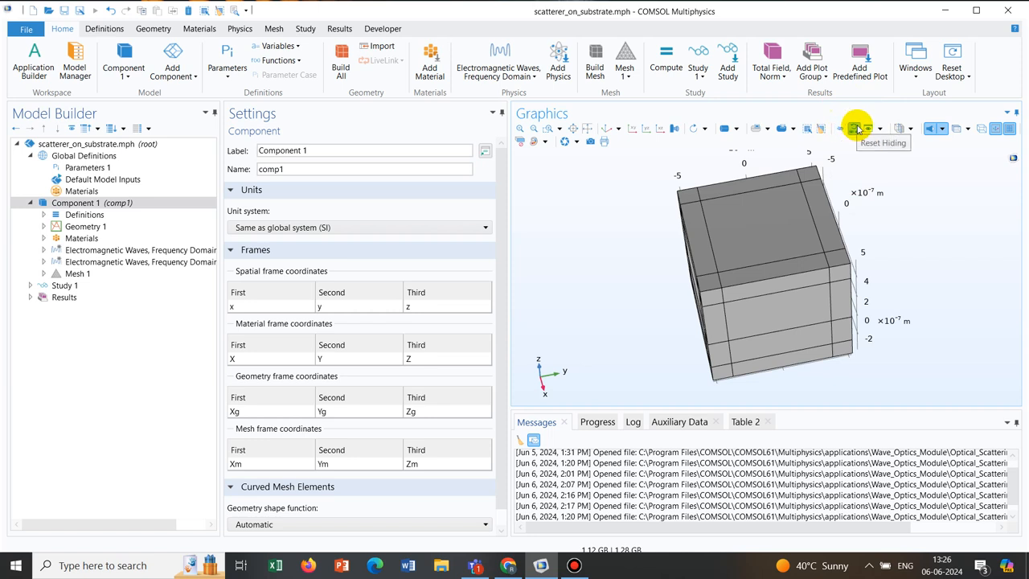
mouse_move(868, 128)
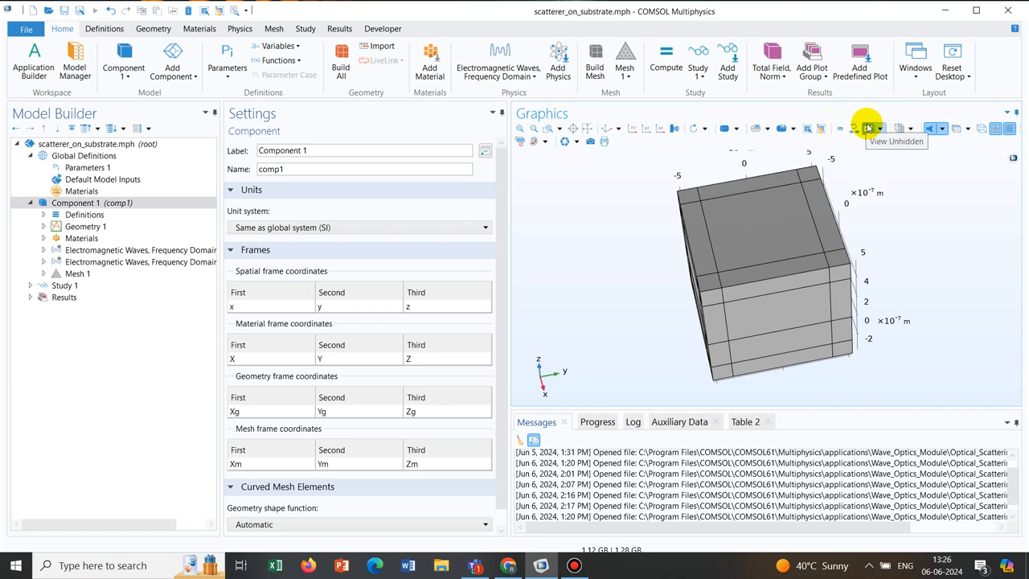
mouse_move(837, 128)
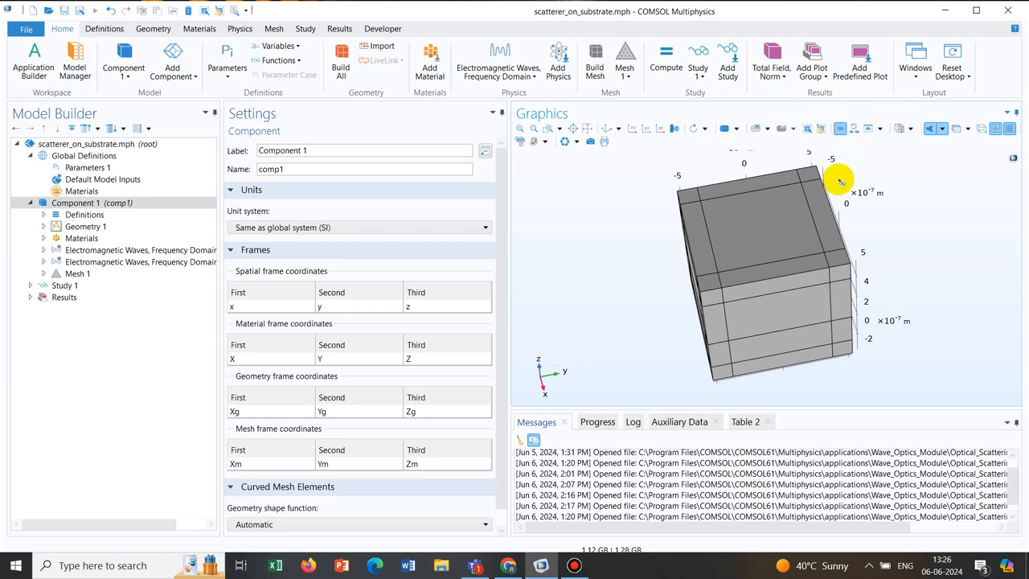
Hide the top domain and surrounding walls to expose the scatterer in the lower block's recess
click(761, 226)
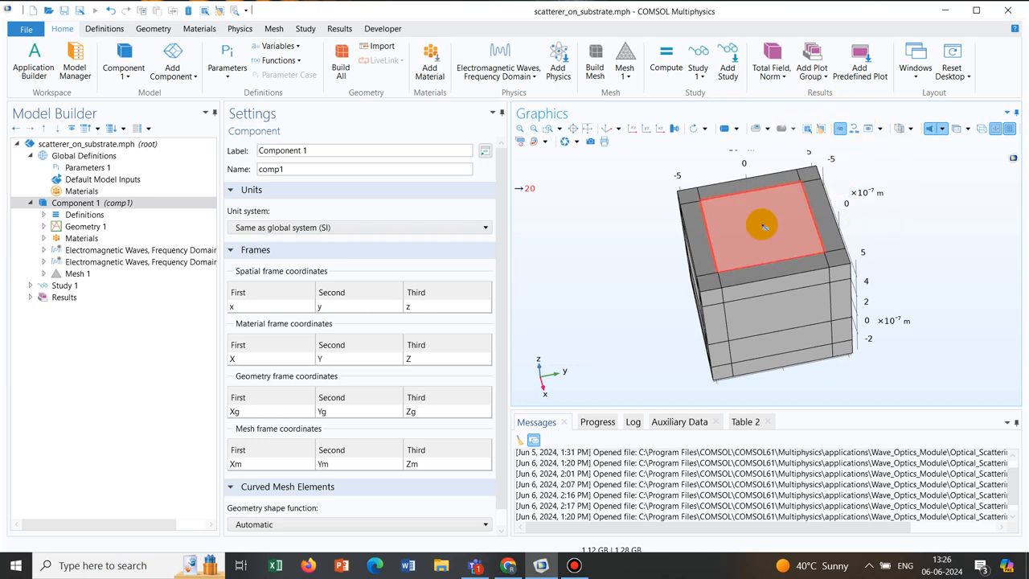
mouse_move(760, 251)
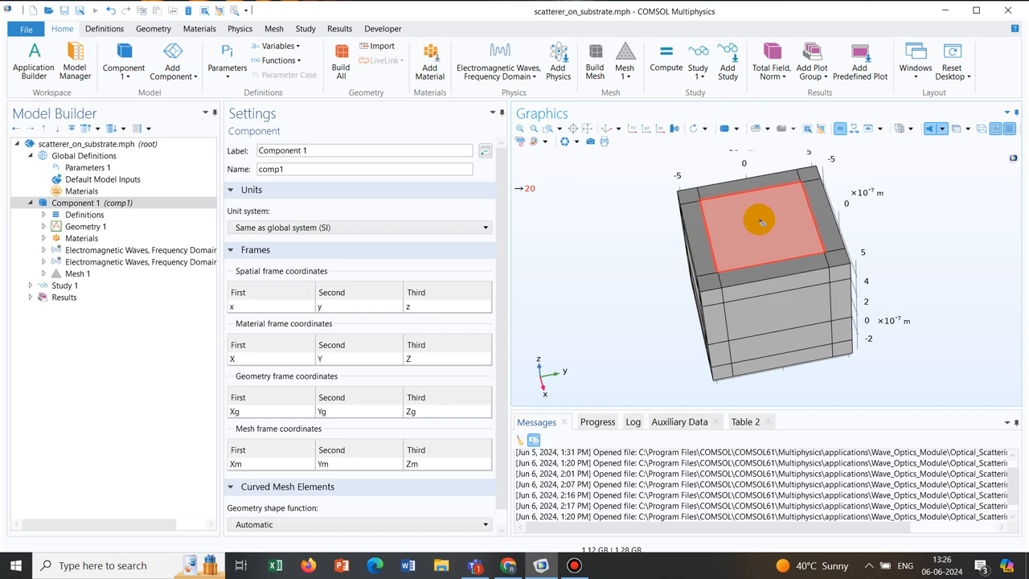
click(758, 221)
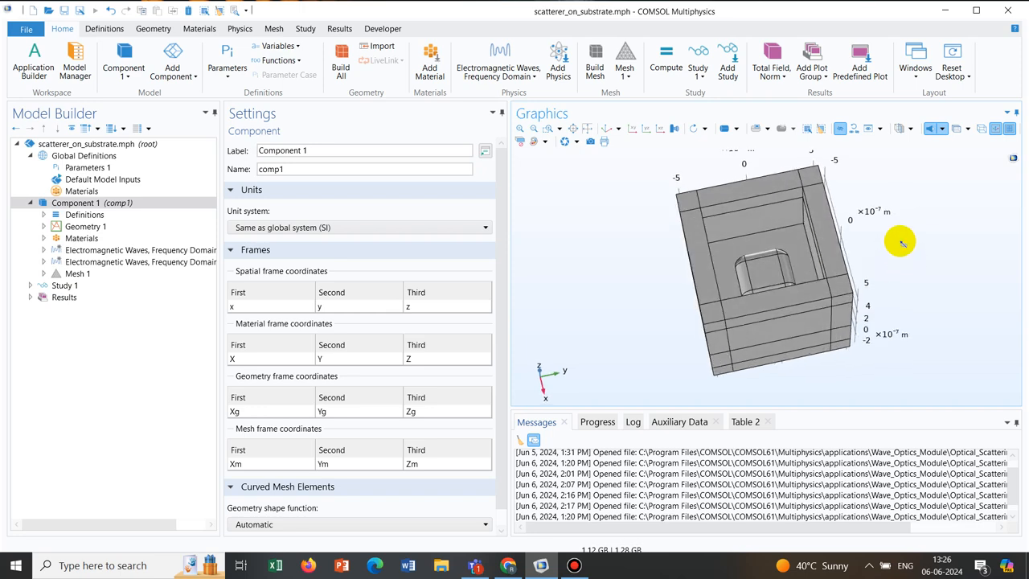
click(804, 272)
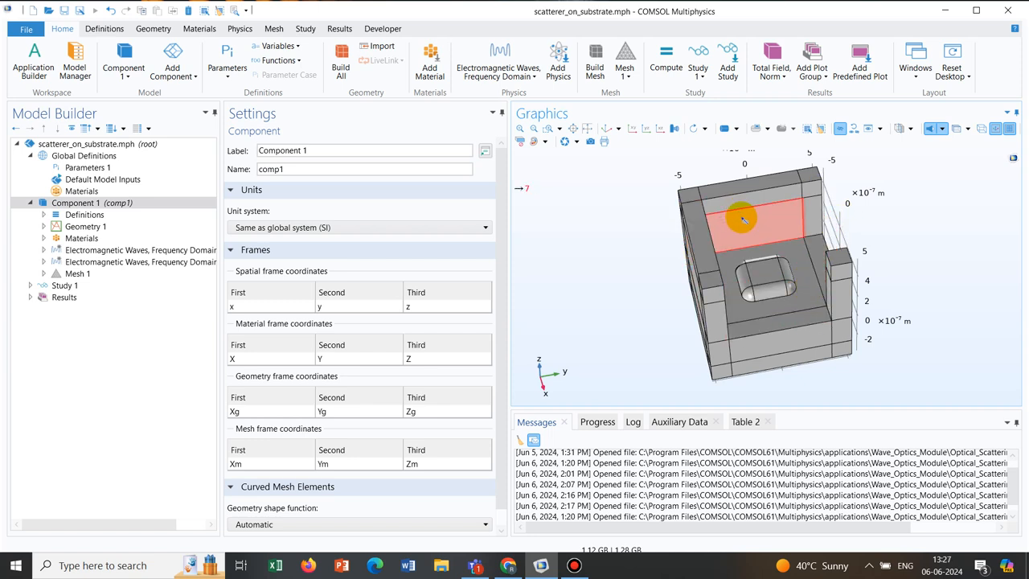
drag(743, 221, 673, 240)
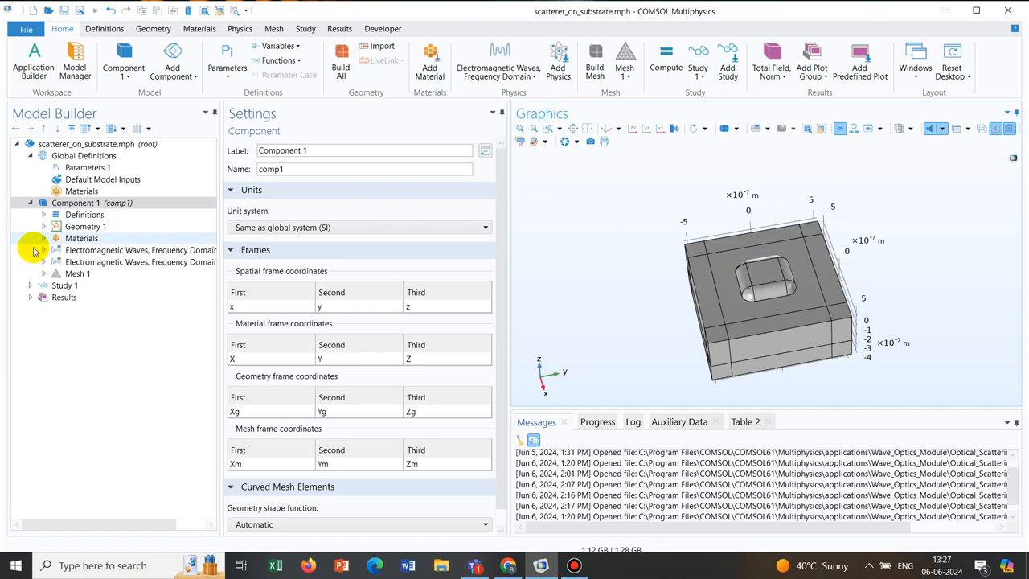
Add Electric Field 1 to the first frequency-domain interface on scatterer boundaries 92 and 95
click(43, 250)
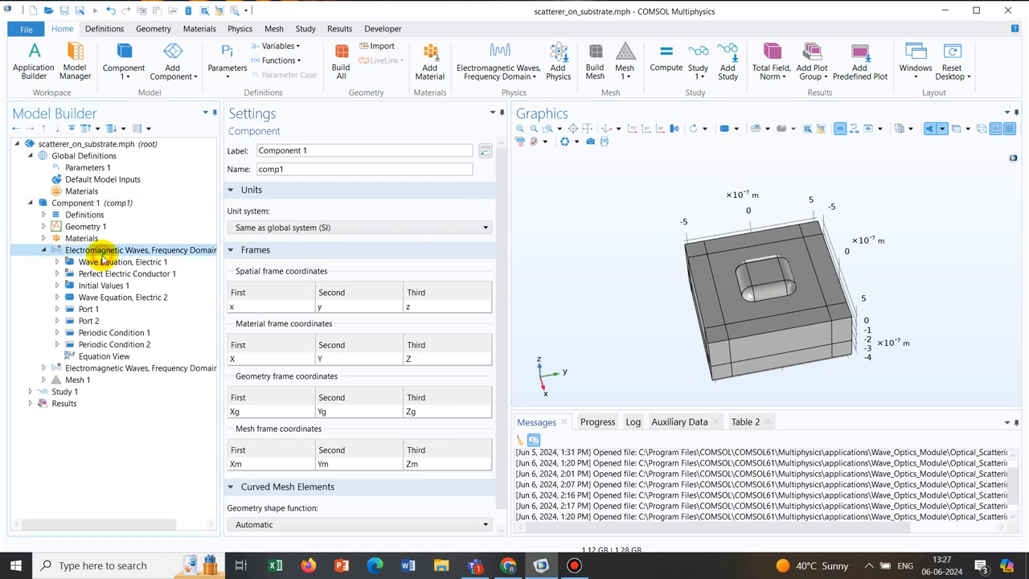
click(139, 250)
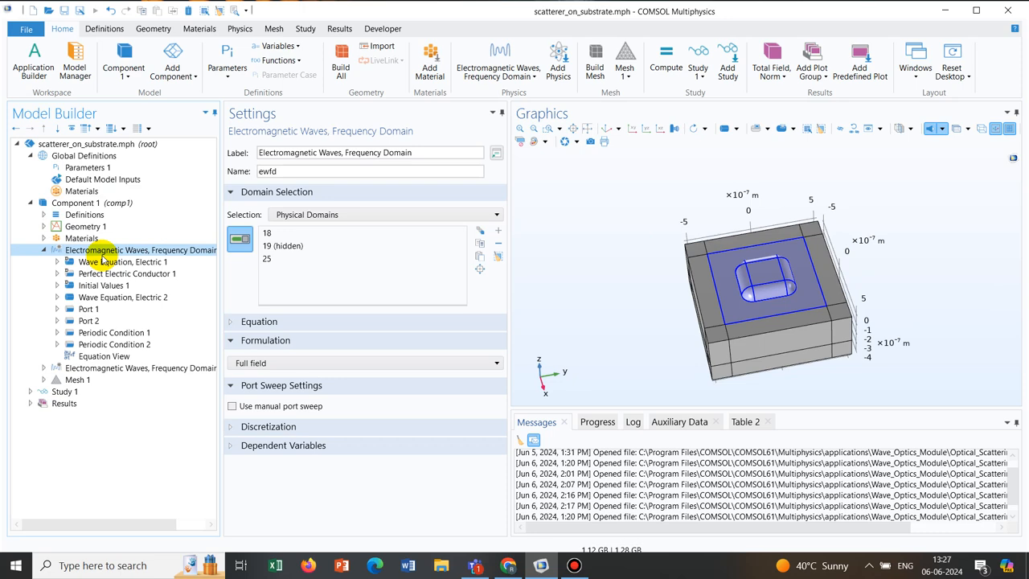
right_click(97, 250)
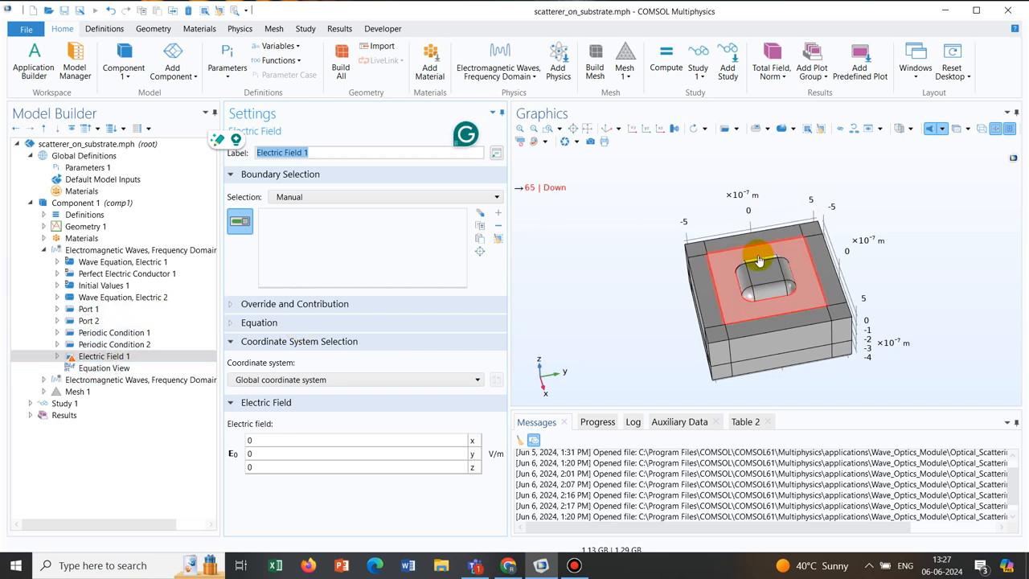
click(768, 277)
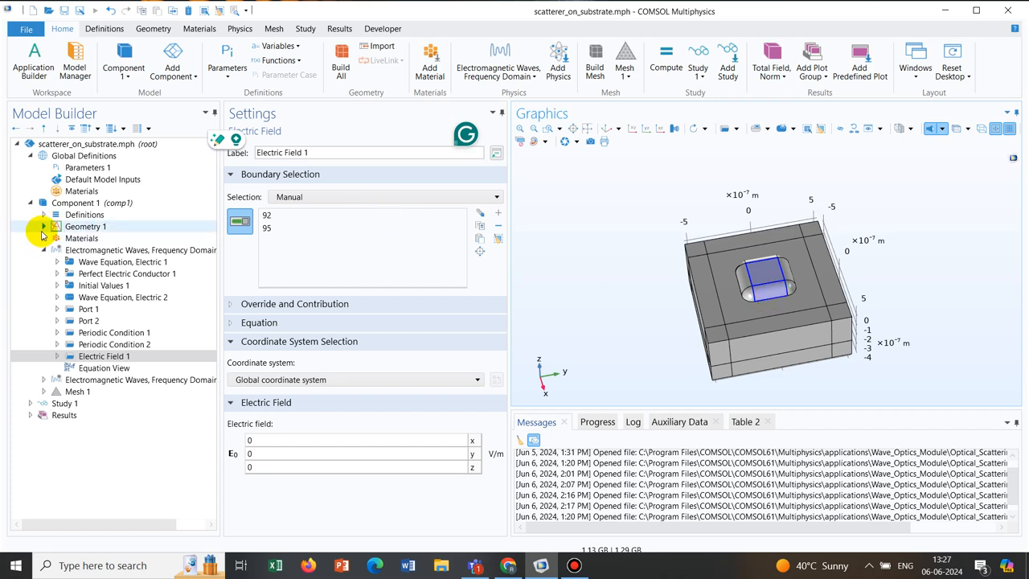
Inspect the Air material, empty the Au (Gold) domain selection, and show the wireframe
click(44, 238)
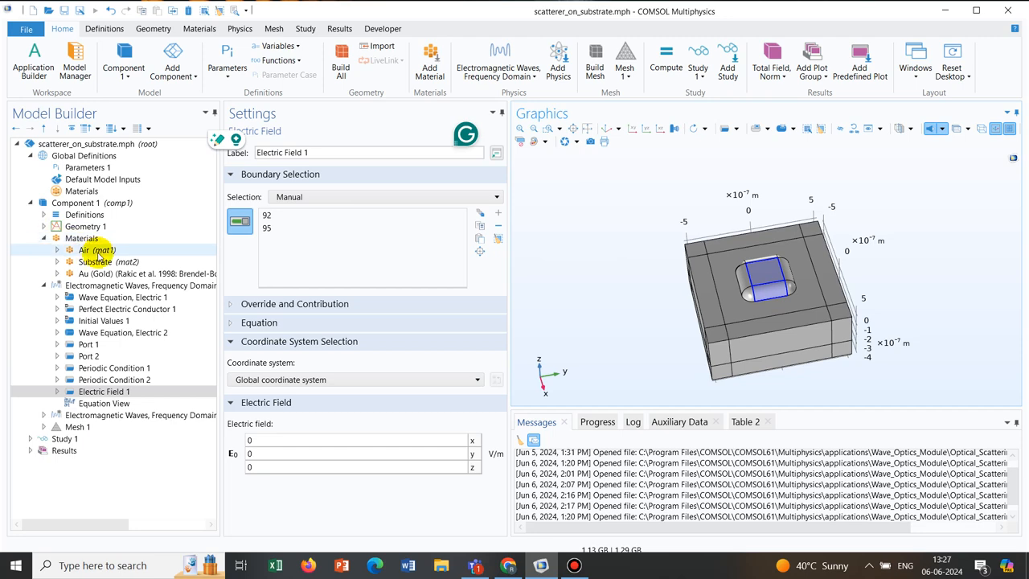
click(94, 261)
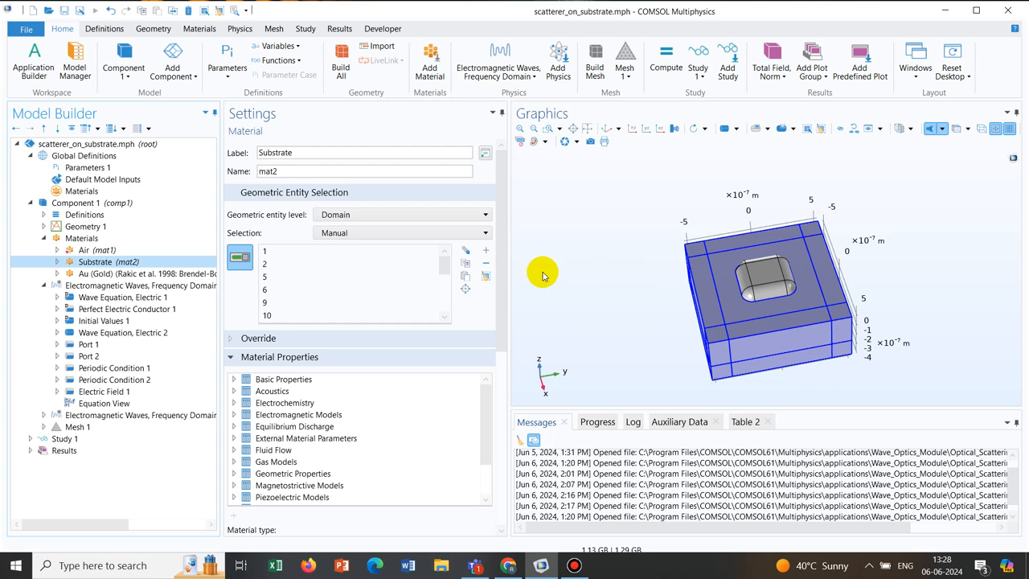
click(145, 273)
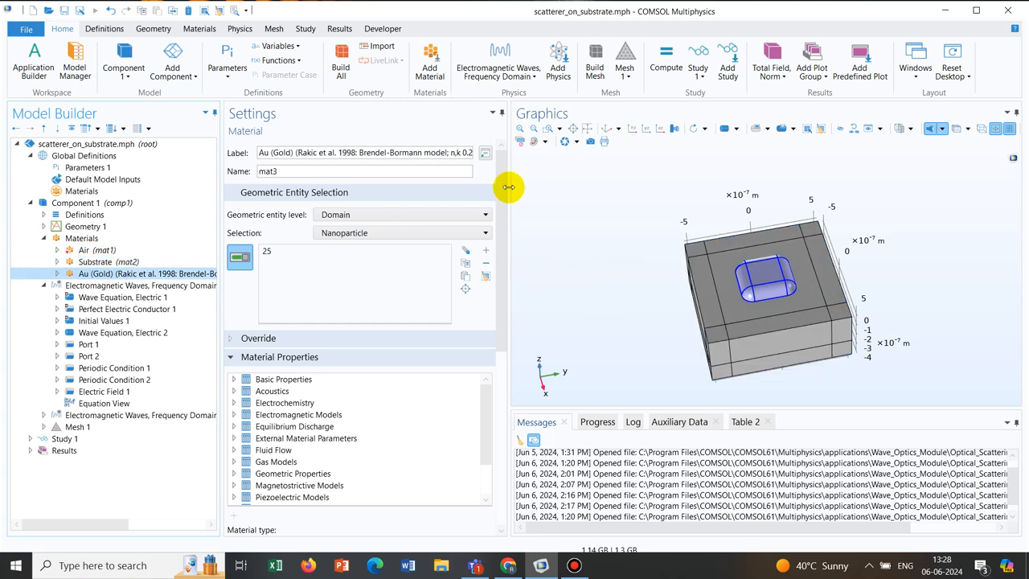
mouse_move(679, 421)
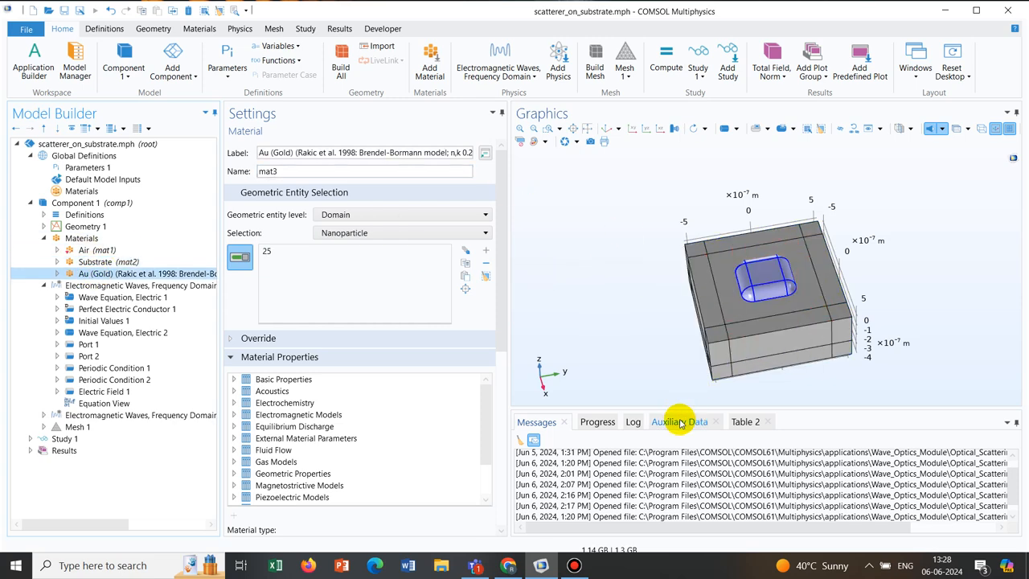
click(400, 232)
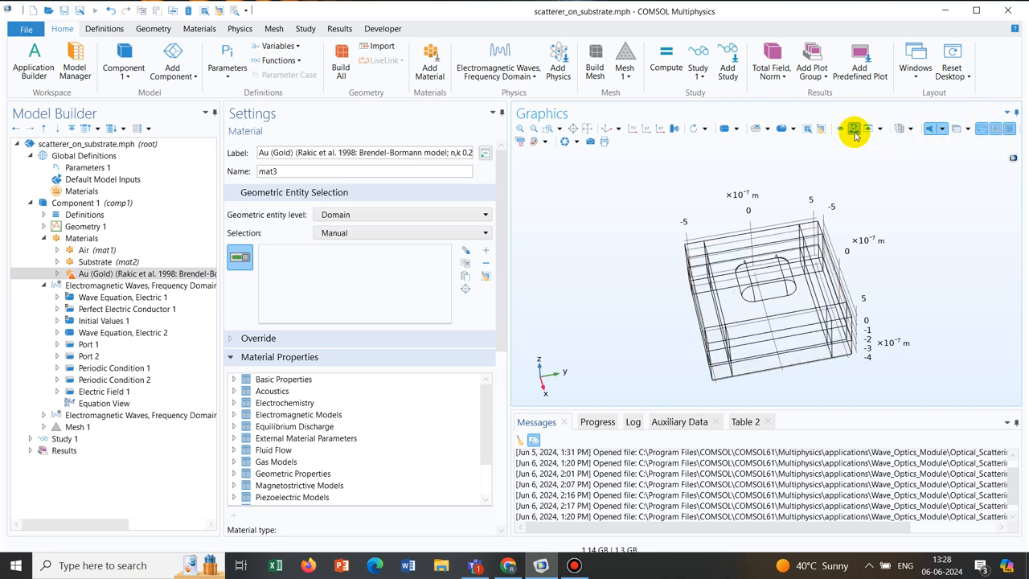
Delete all hide nodes and turn wireframe rendering off to show the full opaque box
click(855, 128)
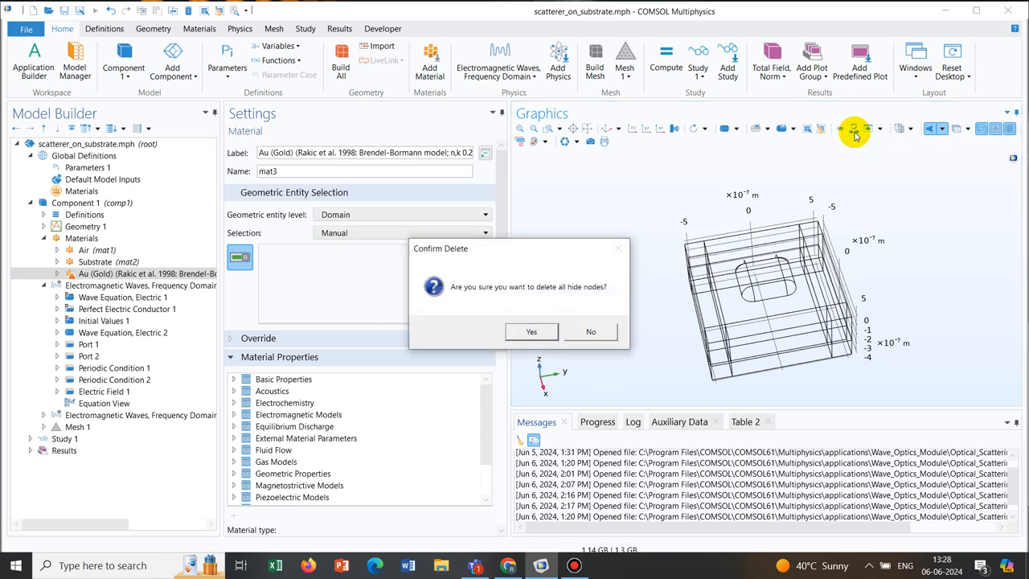
click(531, 331)
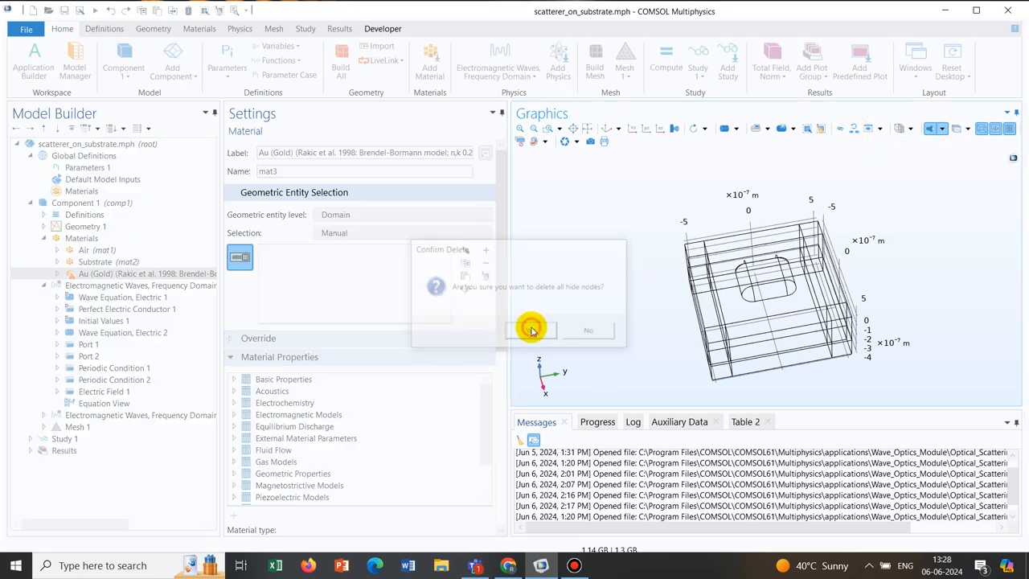
click(532, 330)
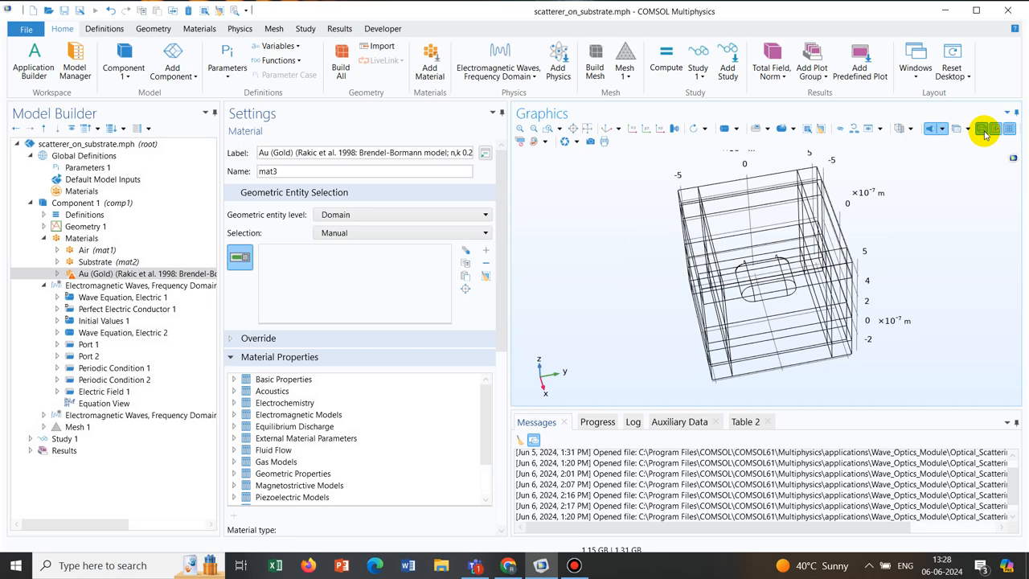
click(983, 128)
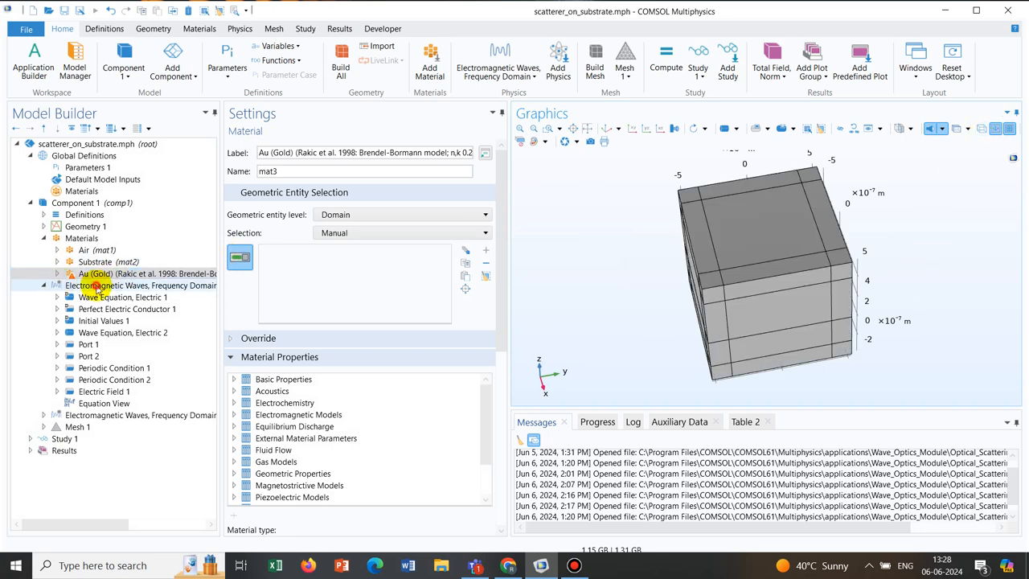
Check the Substrate and Au (Gold) materials, tilt into the cavity, and hide the top domain
click(95, 261)
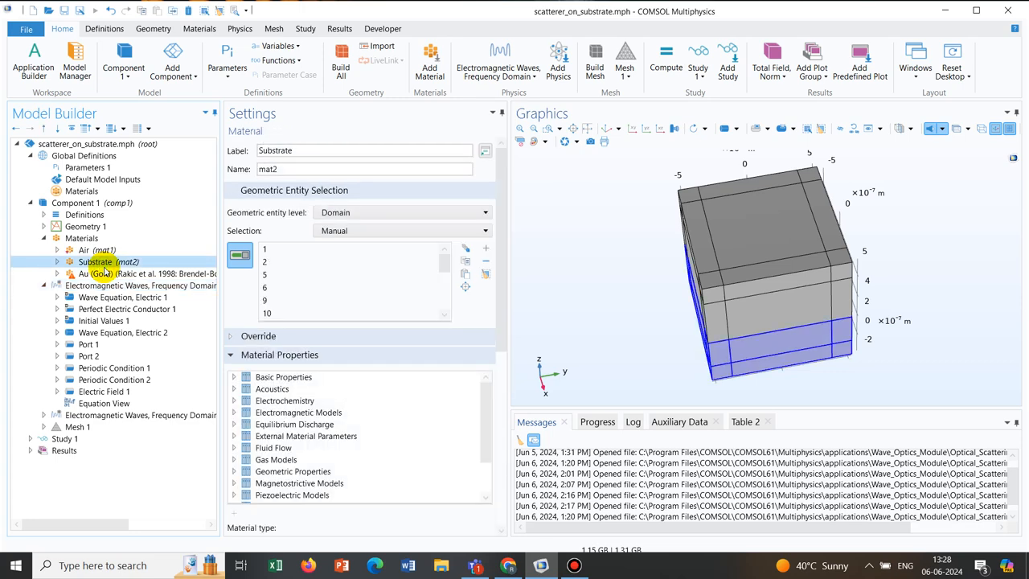
click(120, 273)
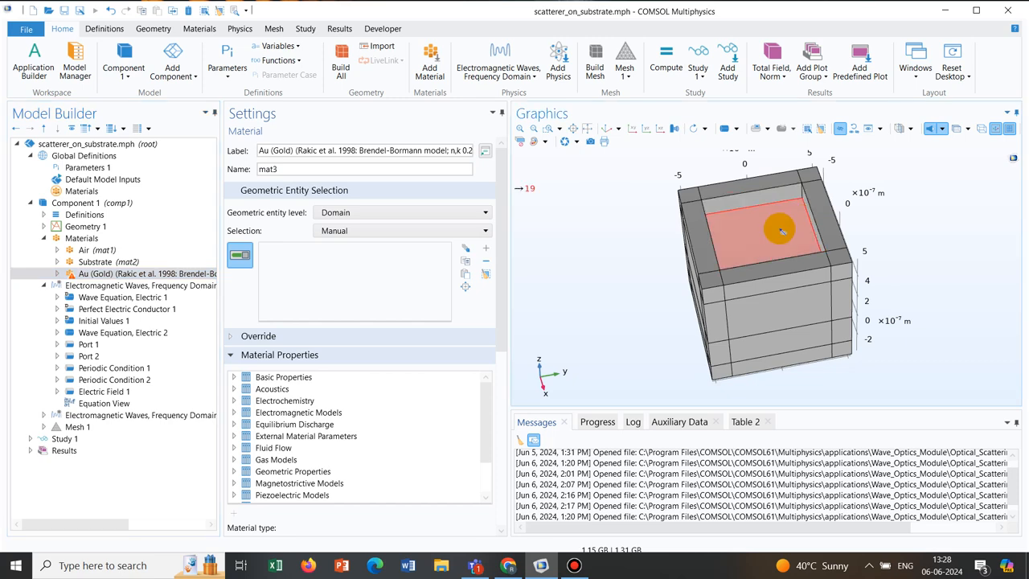
drag(780, 229, 920, 244)
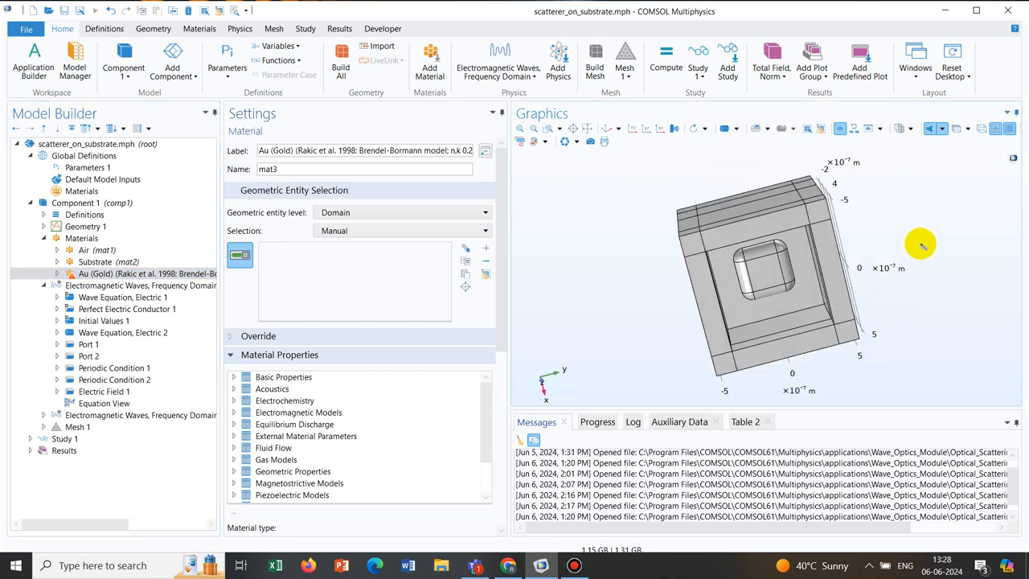
click(779, 277)
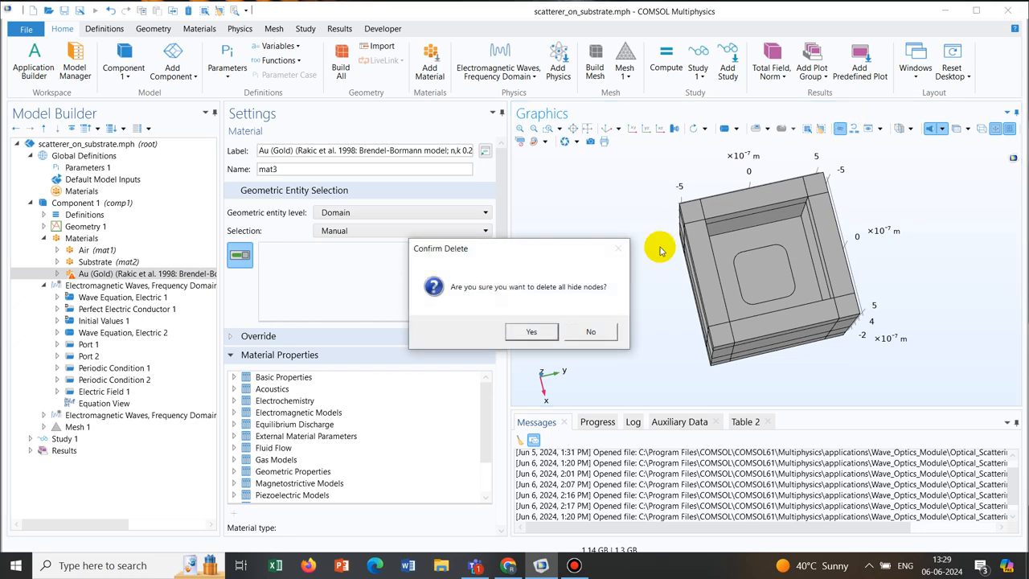
Confirm removing hide nodes, hide the upper domain, and assign scatterer domain 25 to Au (Gold)
click(531, 331)
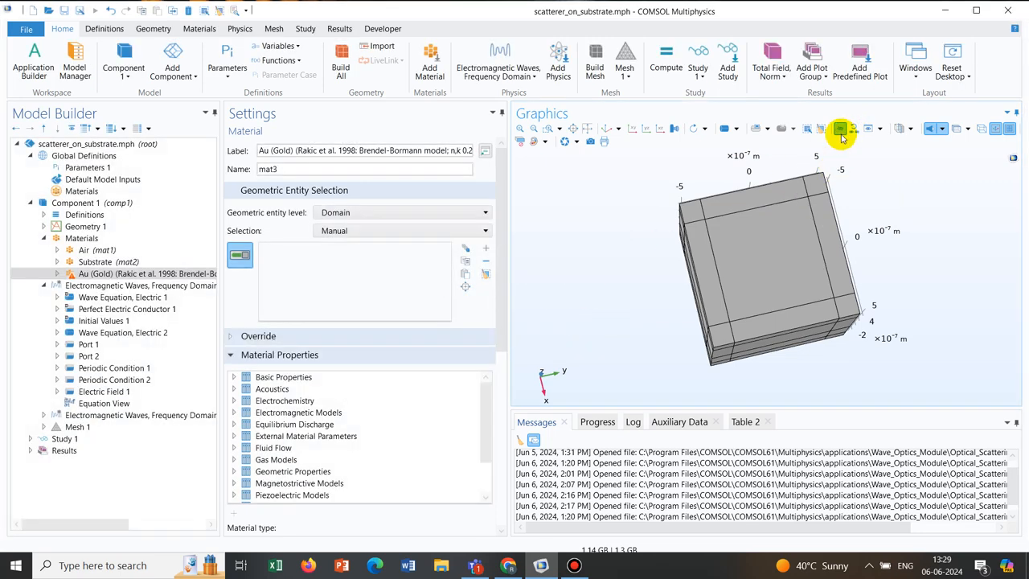
mouse_move(862, 169)
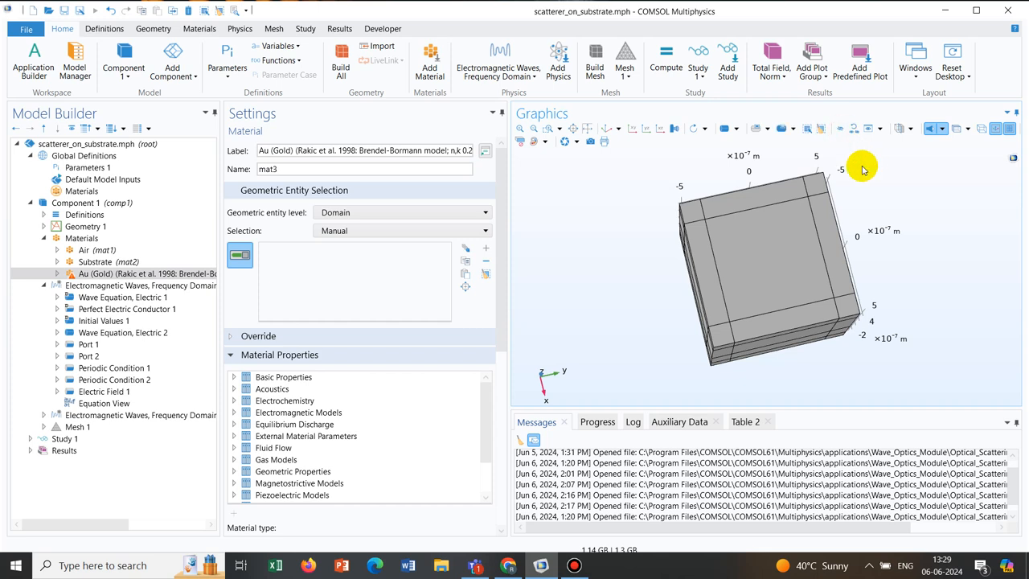
click(786, 253)
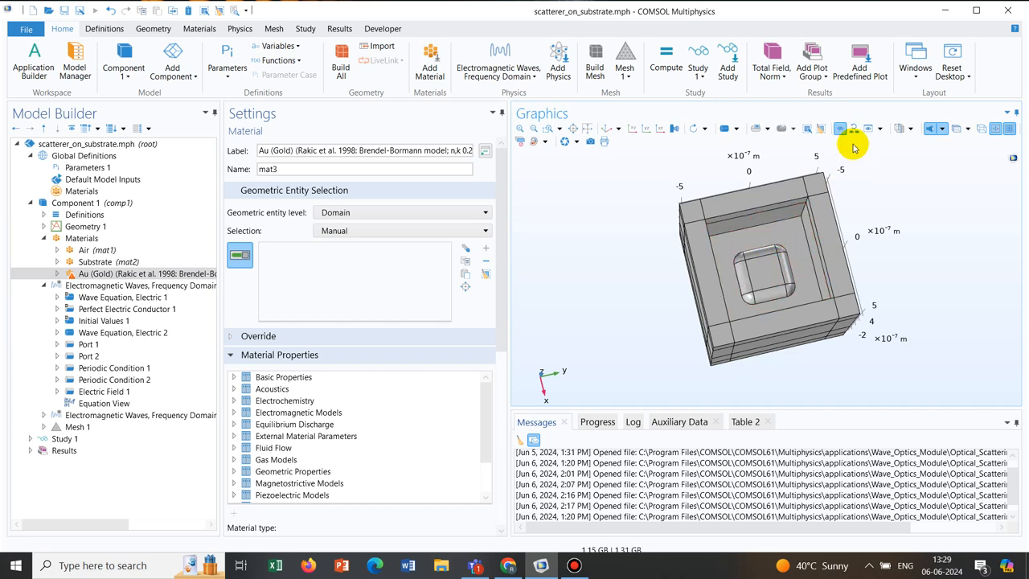
mouse_move(909, 194)
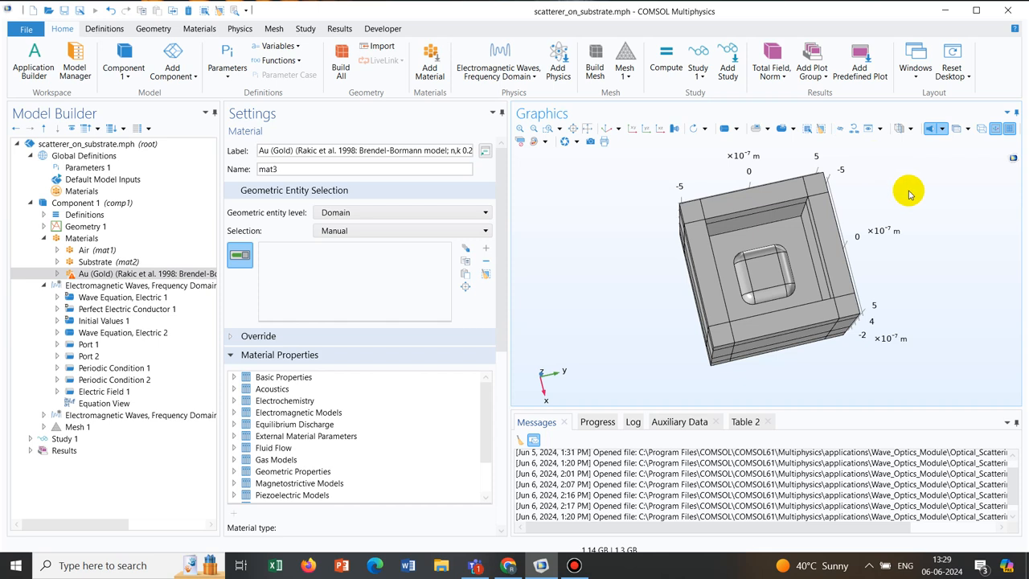
click(761, 280)
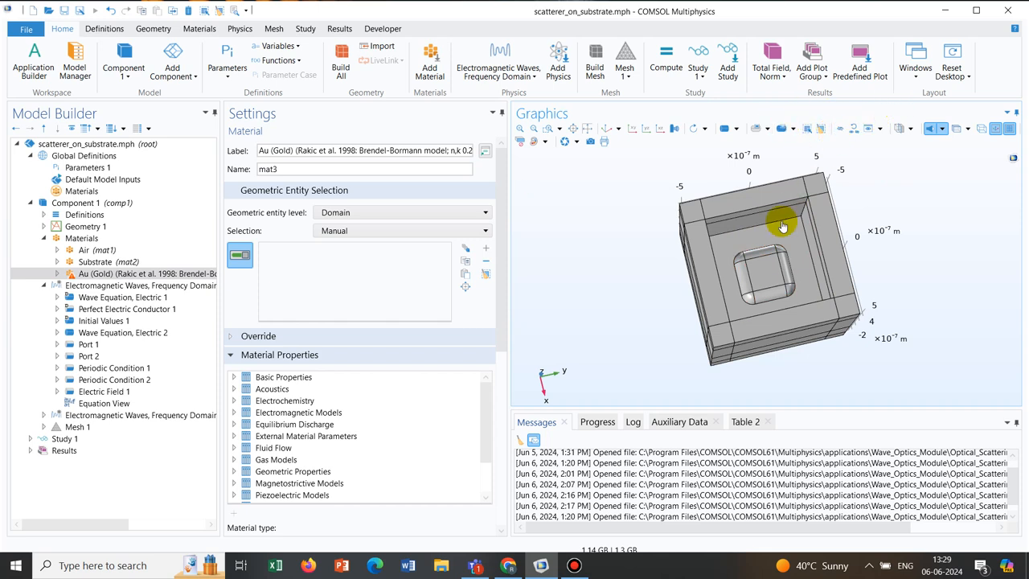
click(765, 276)
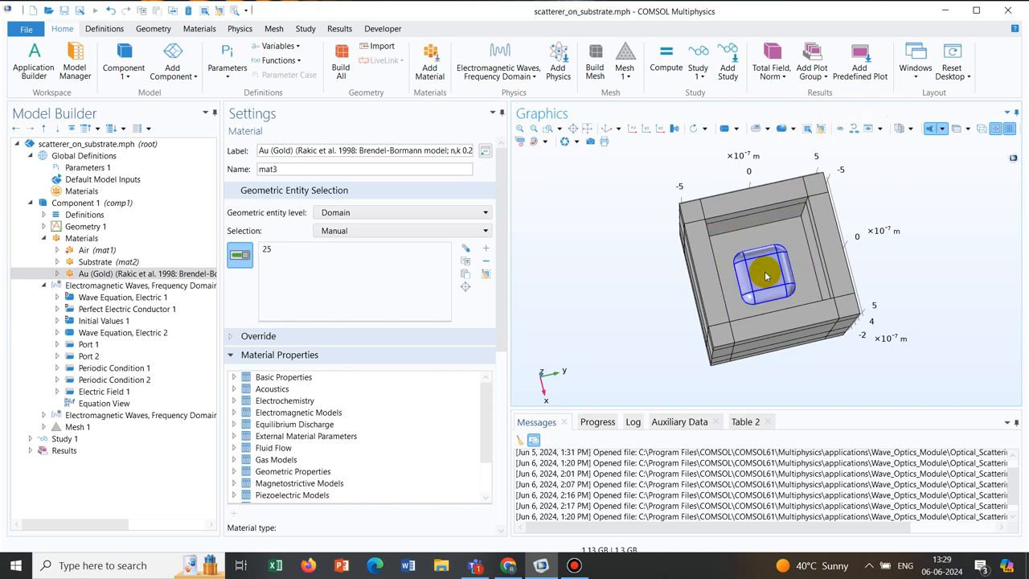
click(140, 285)
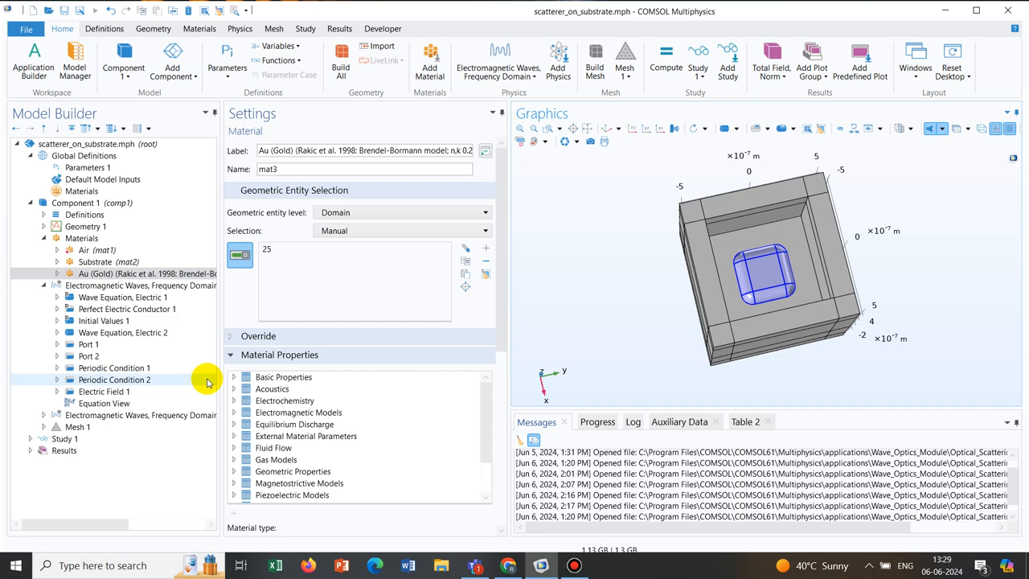
Add Initial Values 2 to the first Electromagnetic Waves interface, applied to scatterer domain 25
click(141, 285)
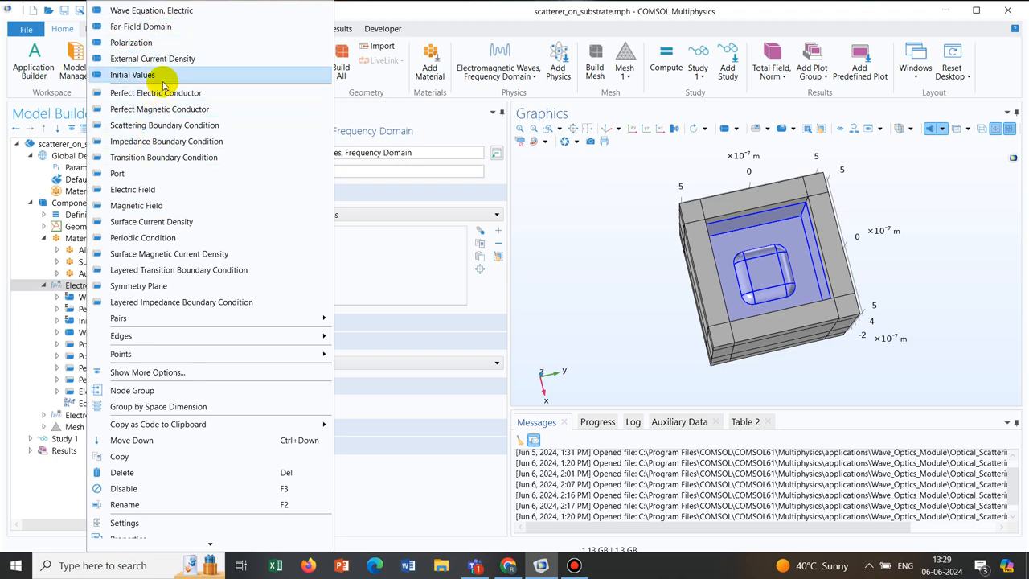
click(139, 74)
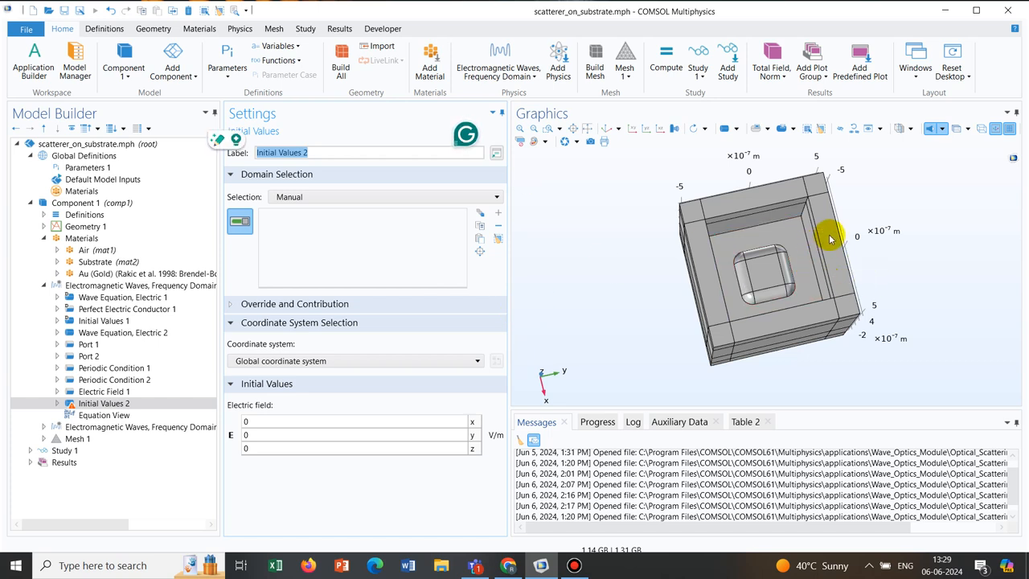
click(766, 271)
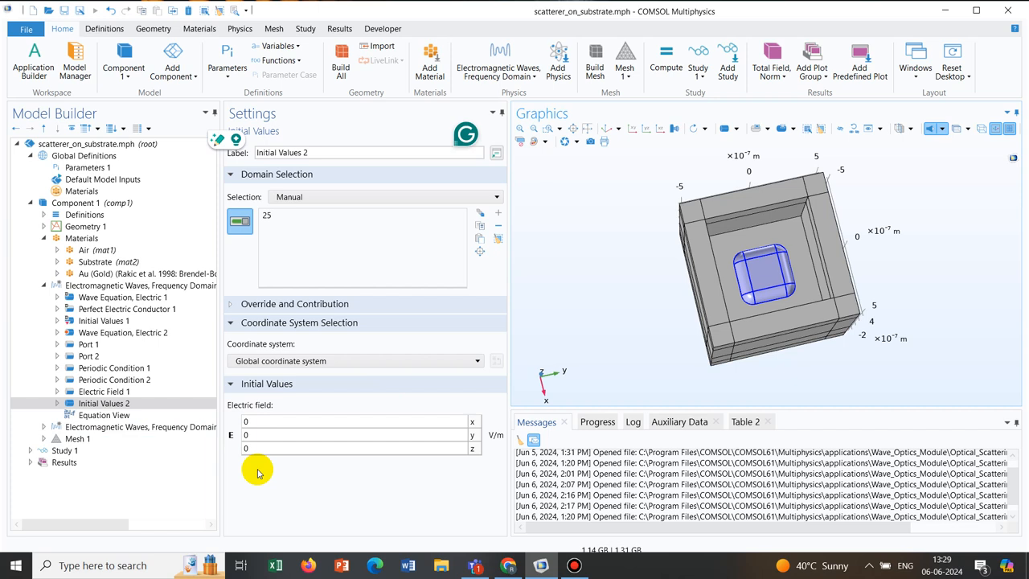
mouse_move(261, 469)
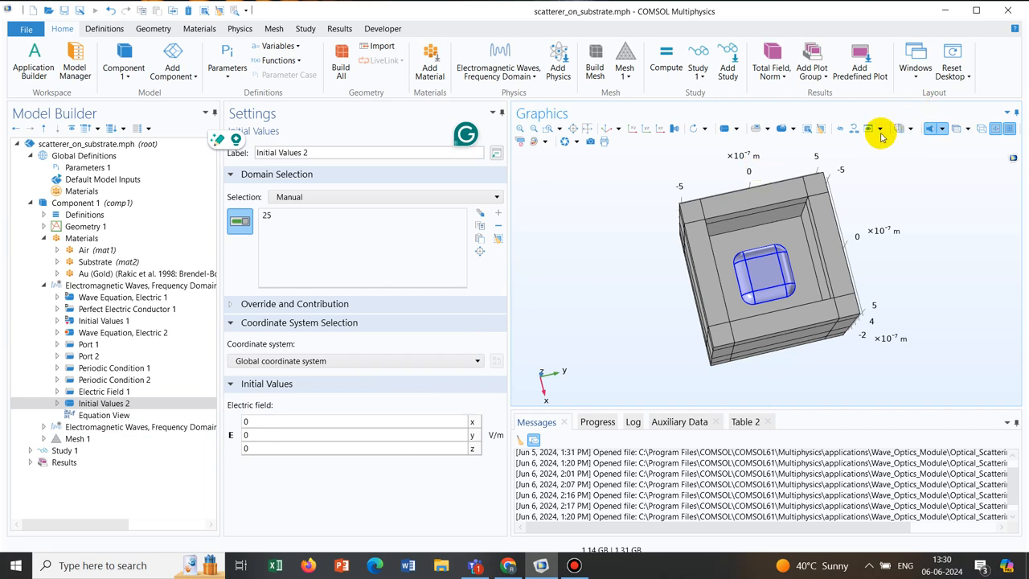
Display only the hidden geometry, then switch to View All to show the closed box
click(881, 129)
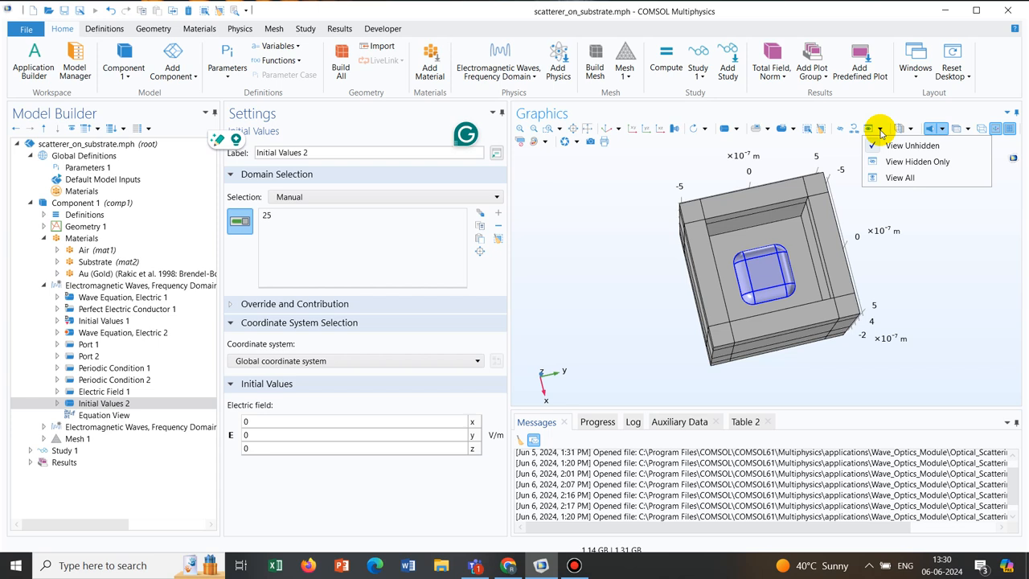
mouse_move(916, 162)
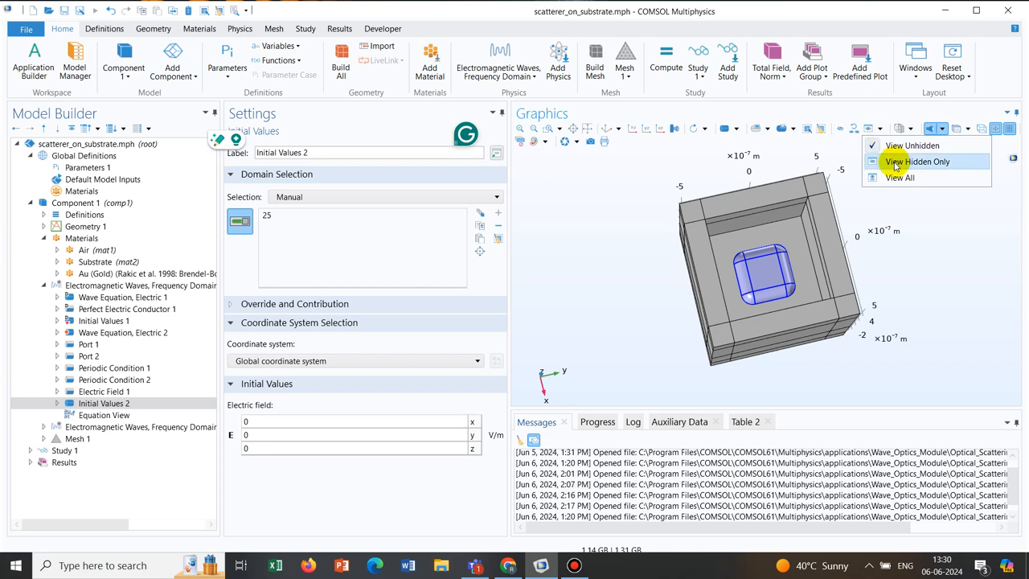
click(920, 162)
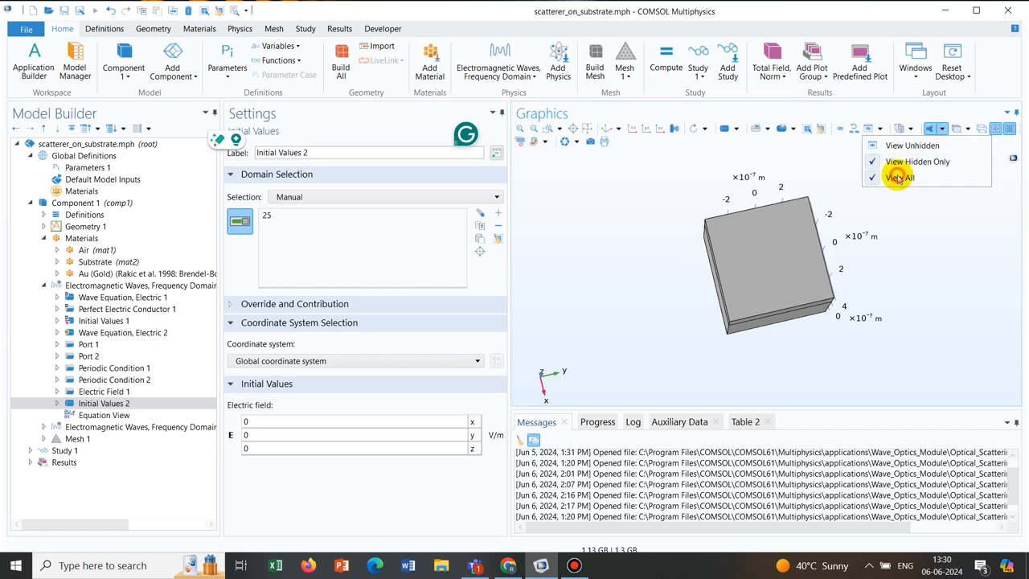
click(898, 176)
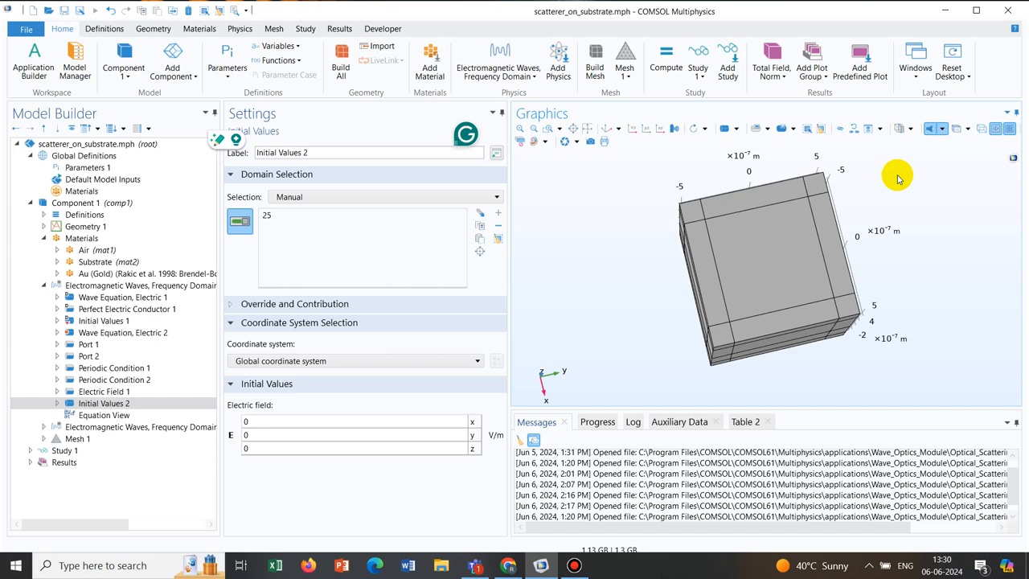